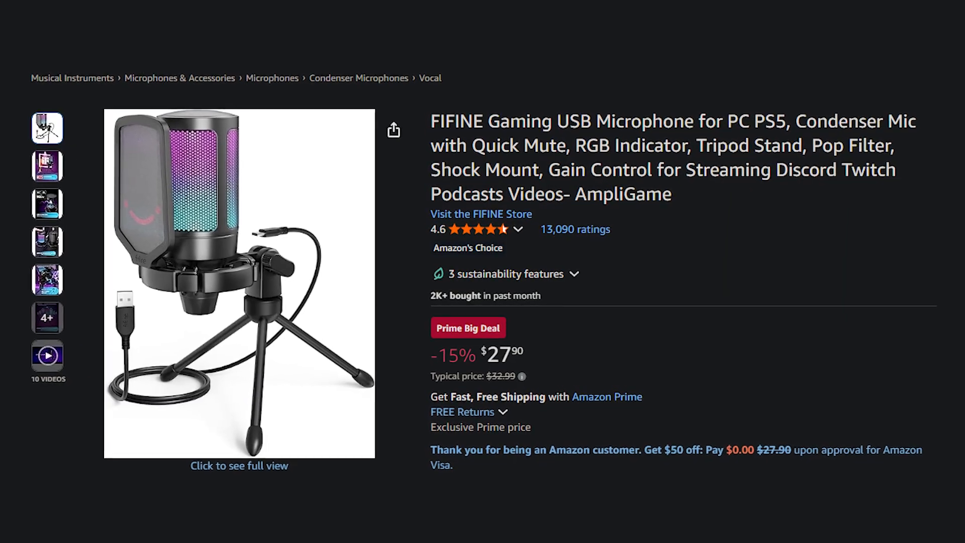
- Launch VBCABLE_Setup_x64.exe from the extracted VB-CABLE driver folder
scroll("down", 3)
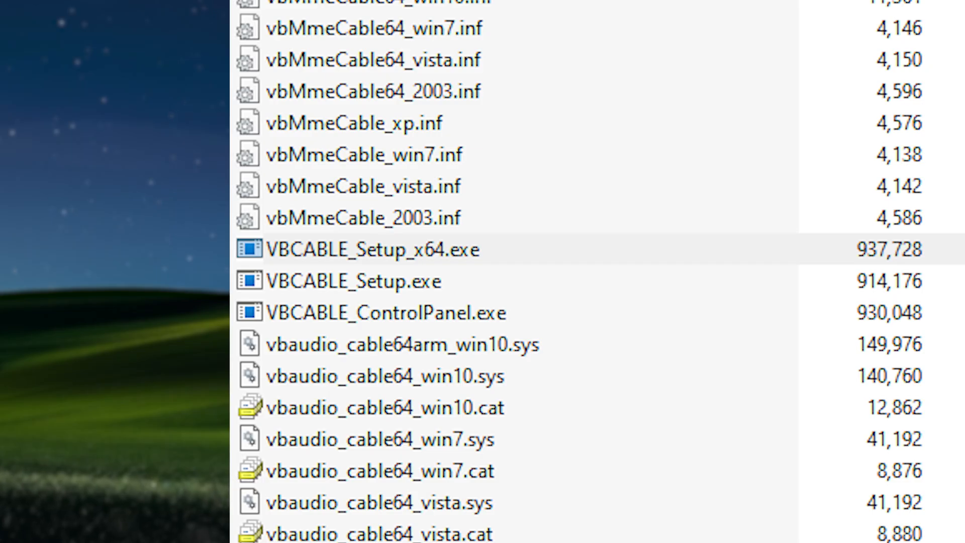
double_click(351, 249)
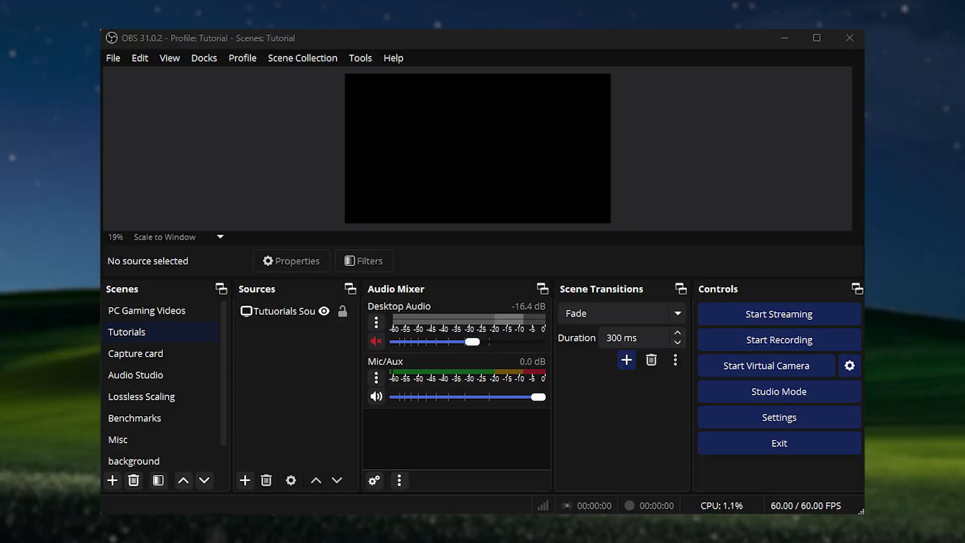
- Set Mic/Aux audio monitoring to Monitor and Output in Advanced Audio Properties
left_click(778, 340)
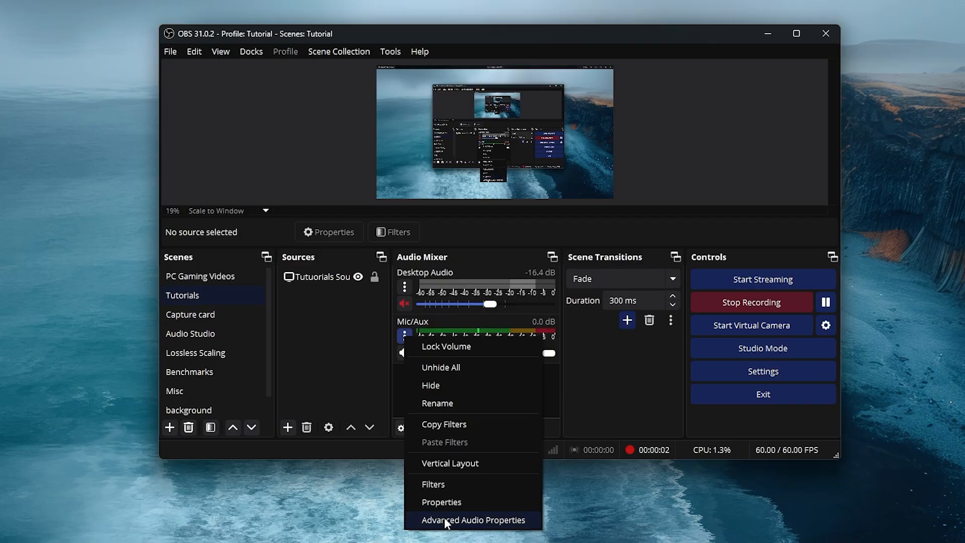
left_click(474, 519)
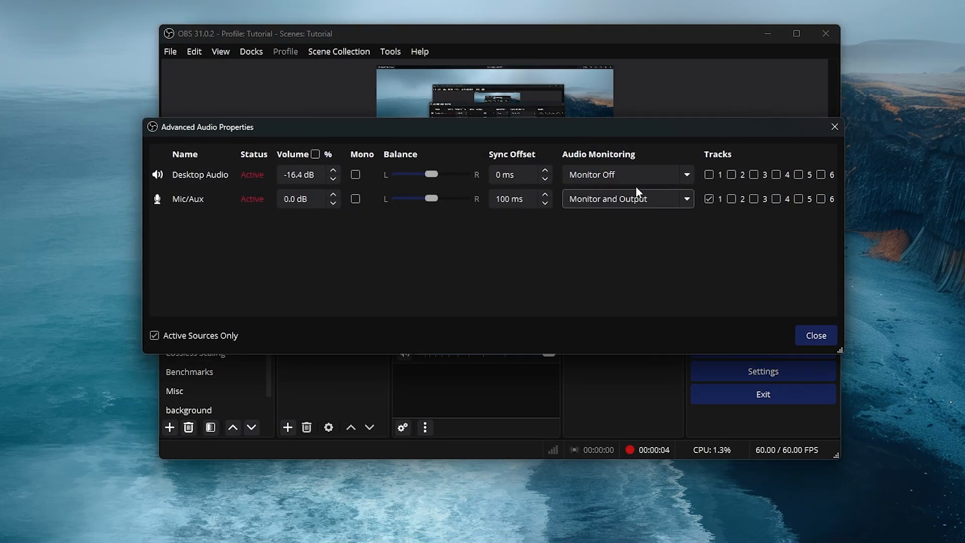
left_click(626, 198)
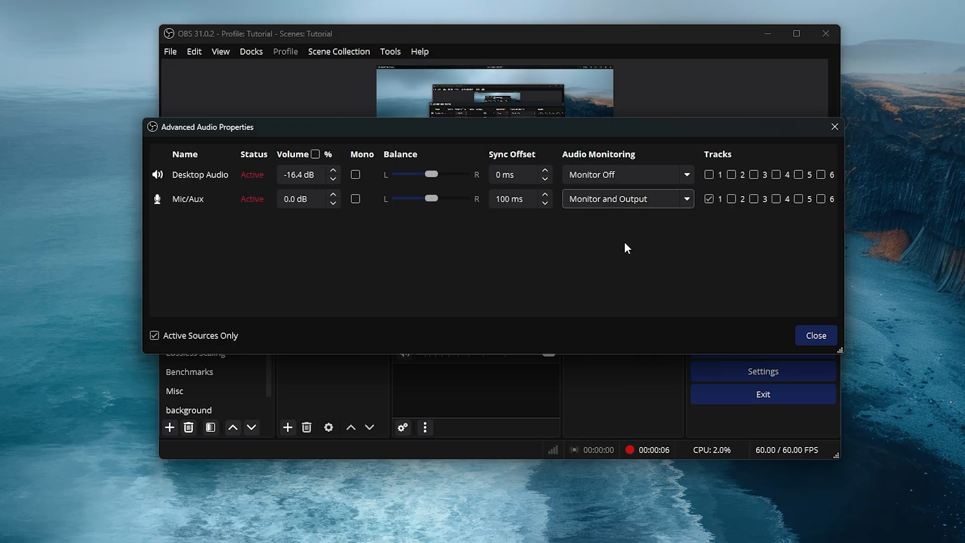
mouse_move(823, 330)
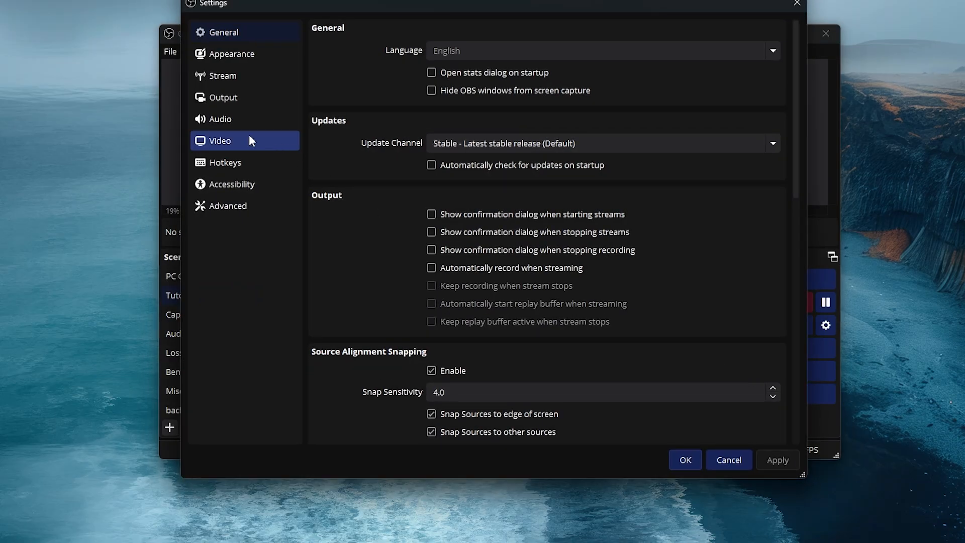
- Set the Audio settings Monitoring Device to CABLE Input (VB-Audio Virtual Cable)
left_click(220, 118)
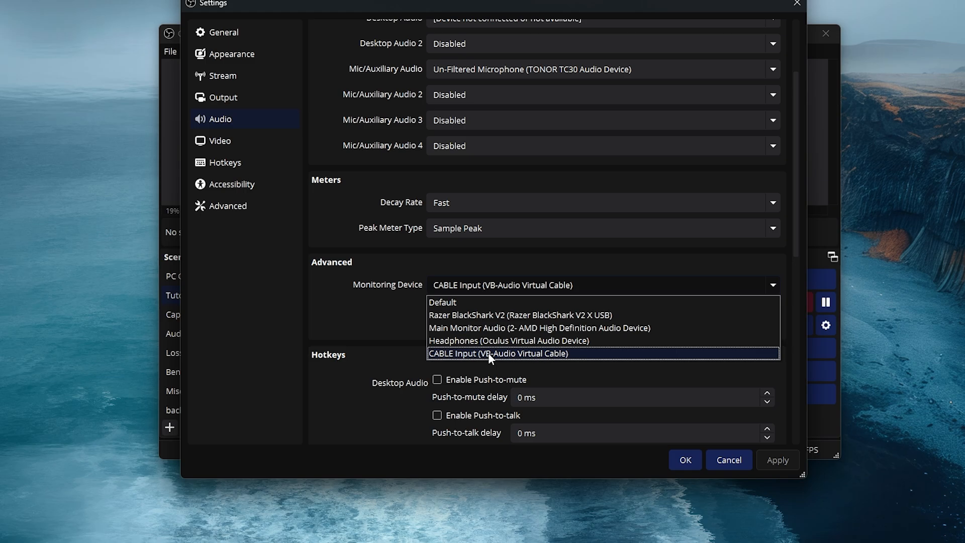
left_click(499, 353)
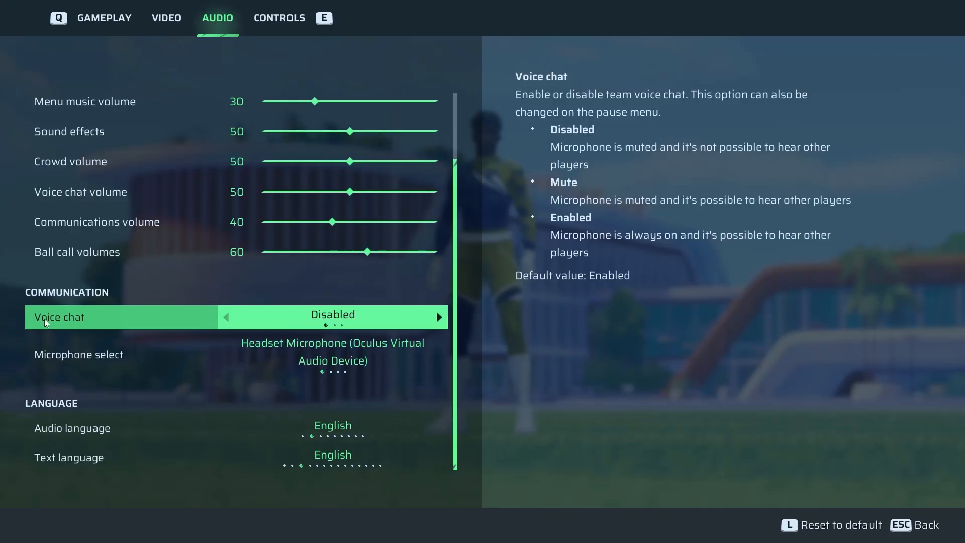
mouse_move(433, 307)
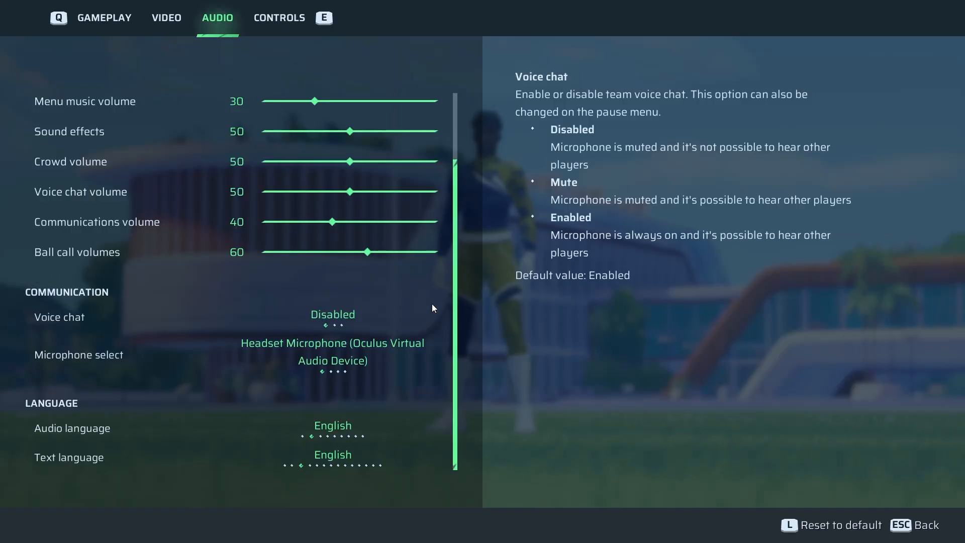
- Enable Rematch voice chat with CABLE Output (VB-Audio Virtual Cable) as microphone
left_click(439, 317)
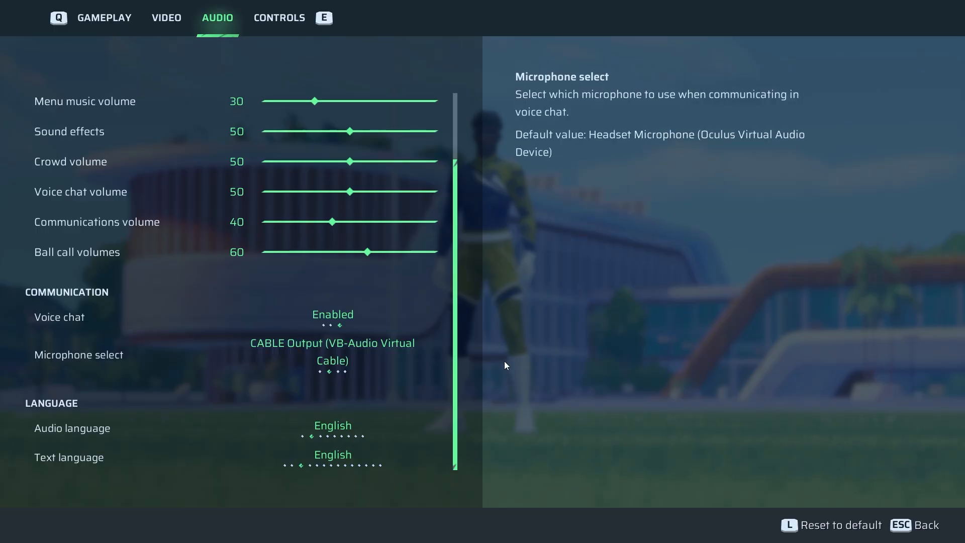
key("Escape")
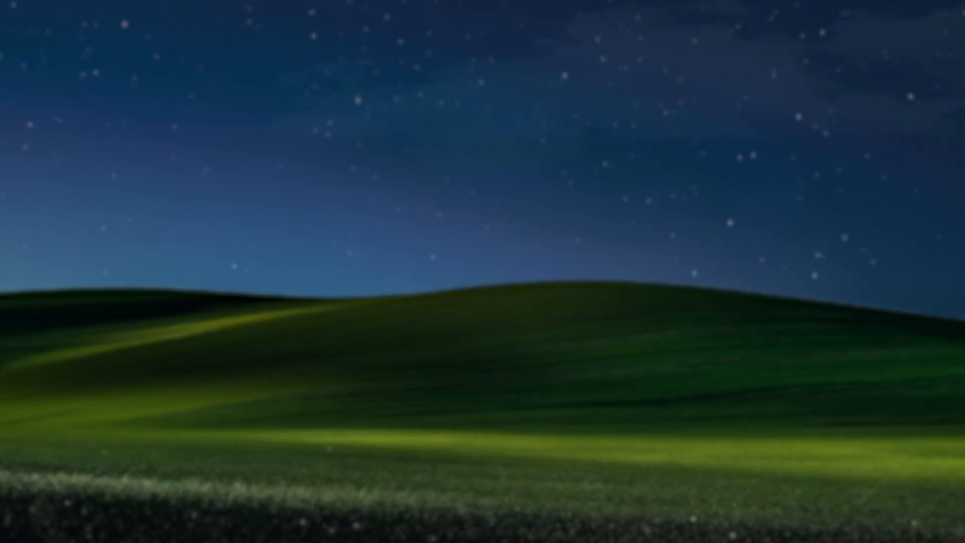